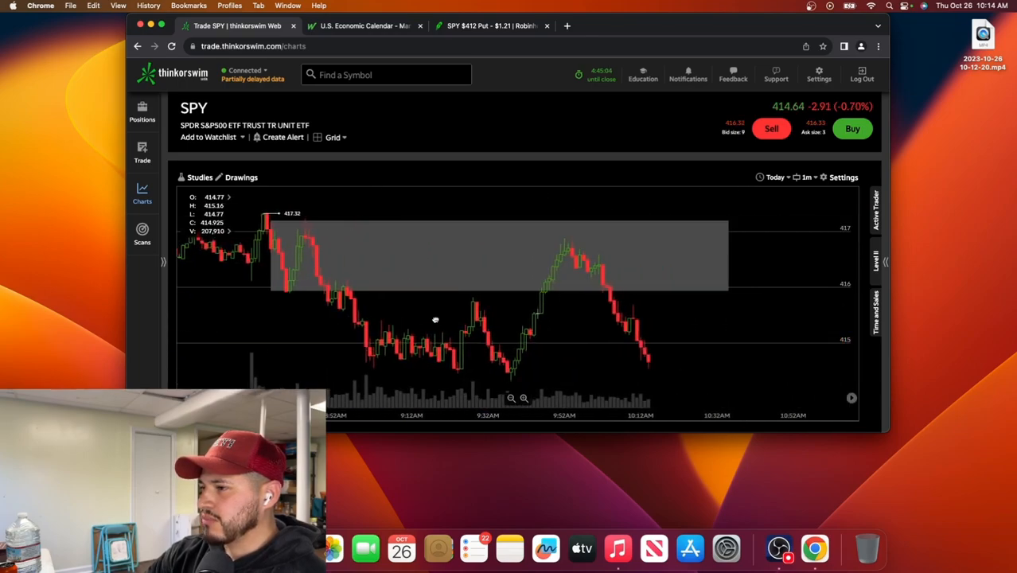
pyautogui.moveTo(490, 318)
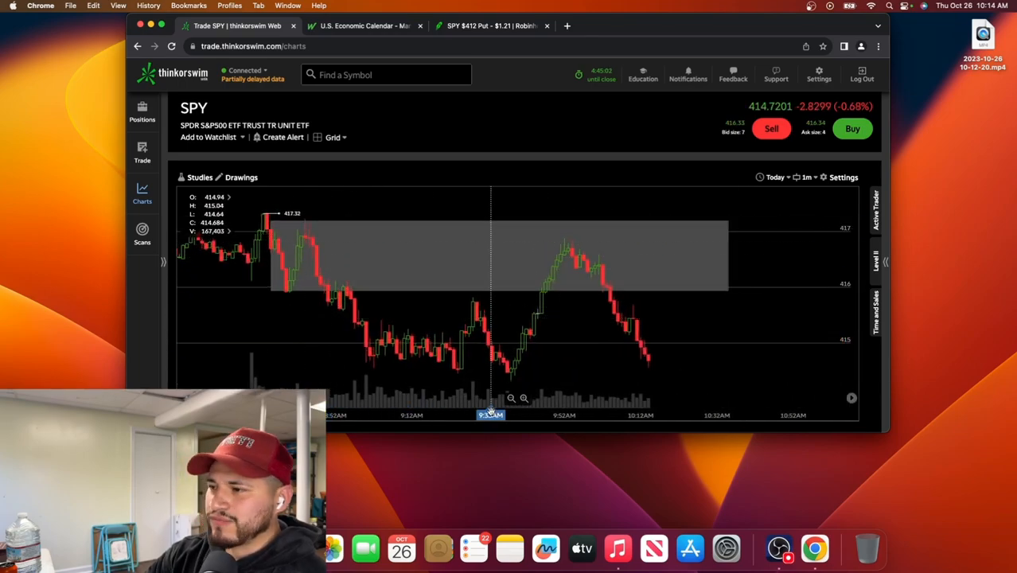